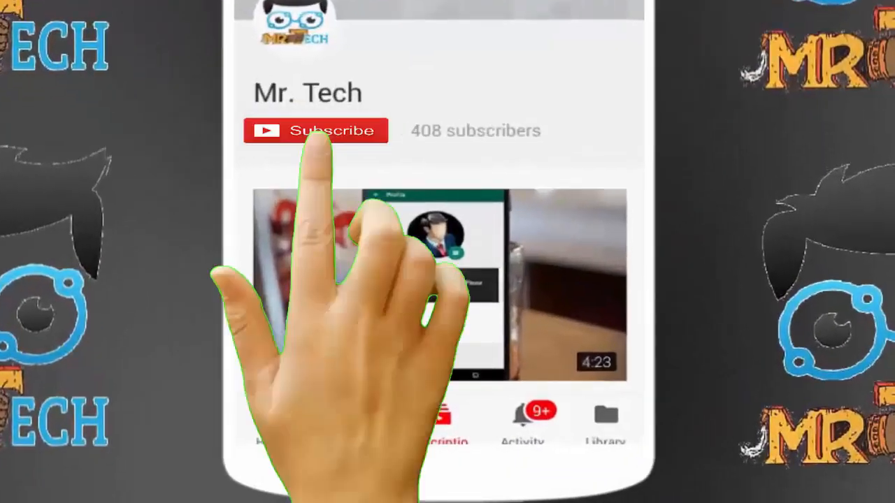
# Trigger and dismiss the Sticky Keys prompt, then search the Start menu for 'settings'
pyautogui.click(316, 131)
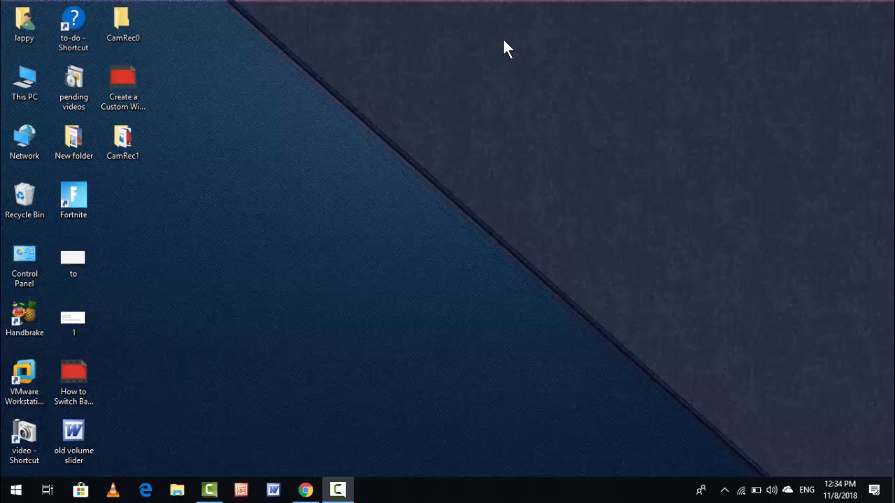
pyautogui.press('shift')
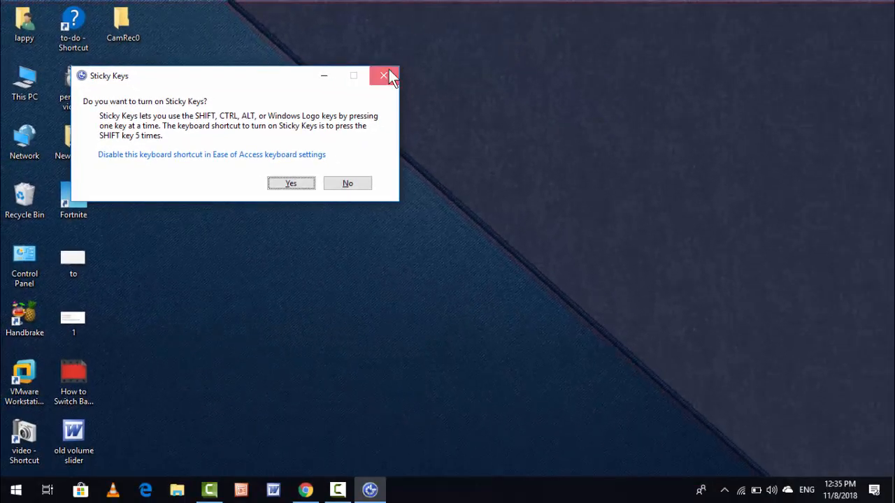
pyautogui.click(383, 76)
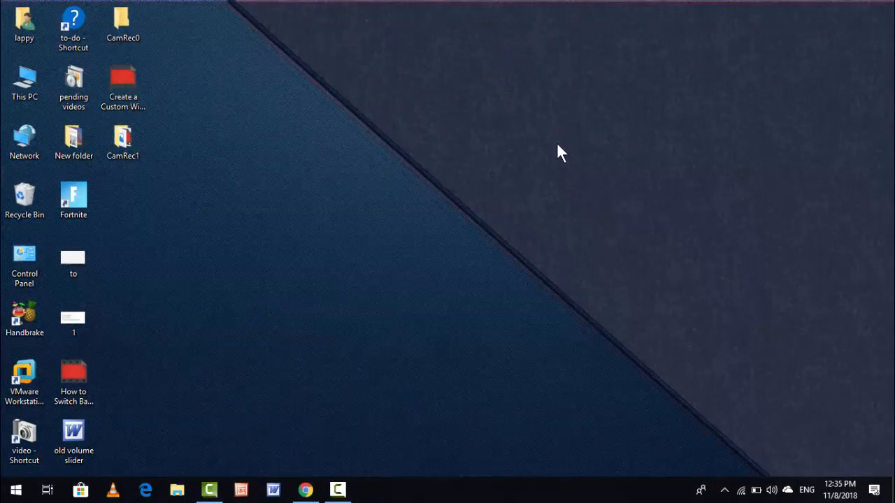
pyautogui.click(15, 490)
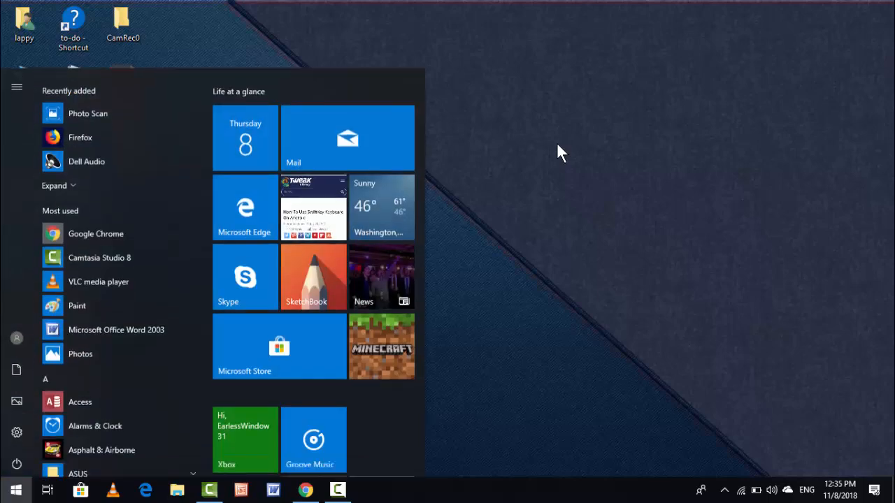
pyautogui.write('settings')
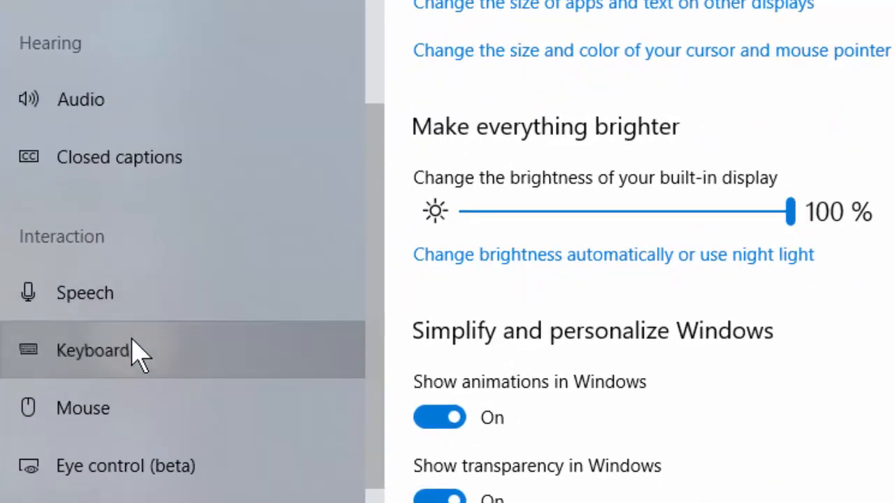
# On the Keyboard accessibility page, turn off 'Allow the shortcut key to start Sticky Keys'
pyautogui.click(92, 350)
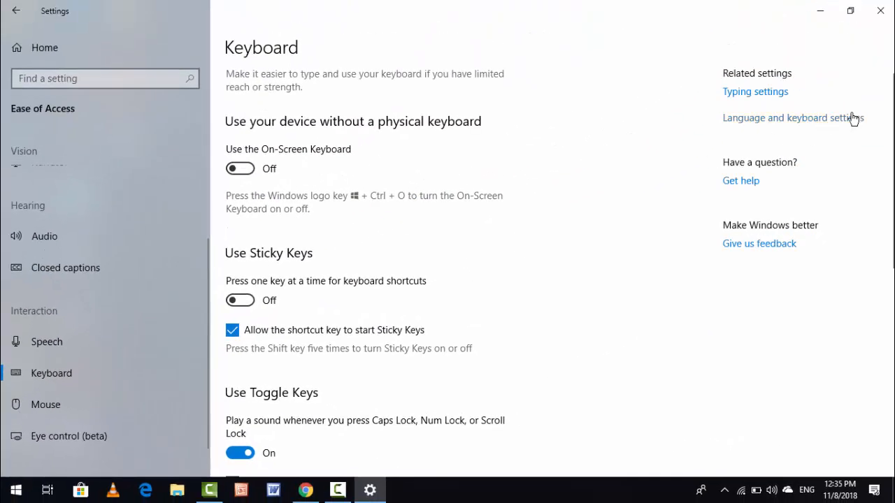
pyautogui.scroll(-3)
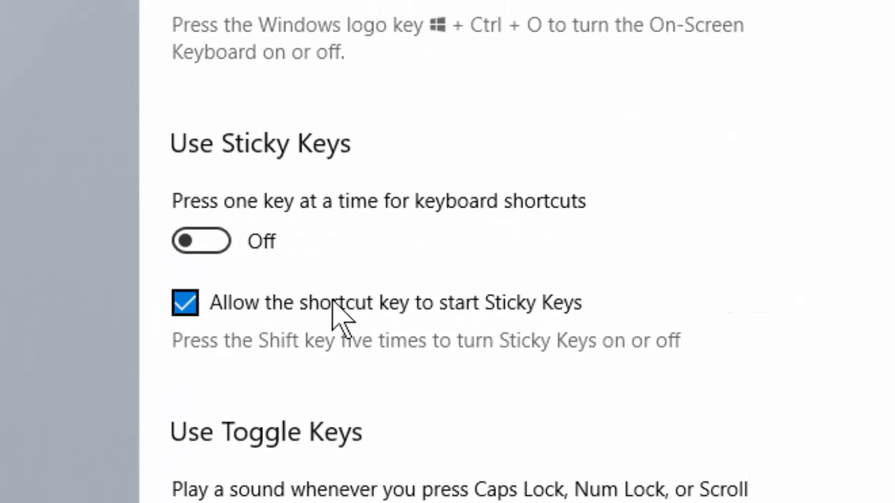
pyautogui.scroll(-3)
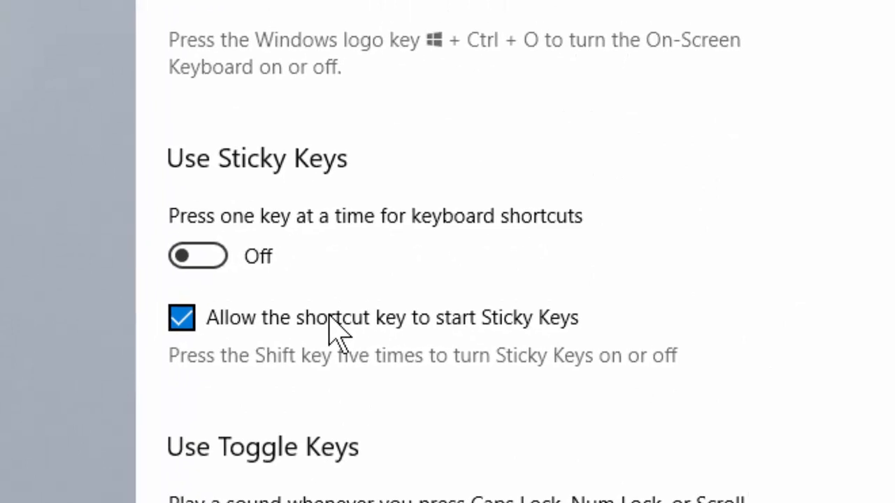
pyautogui.click(181, 318)
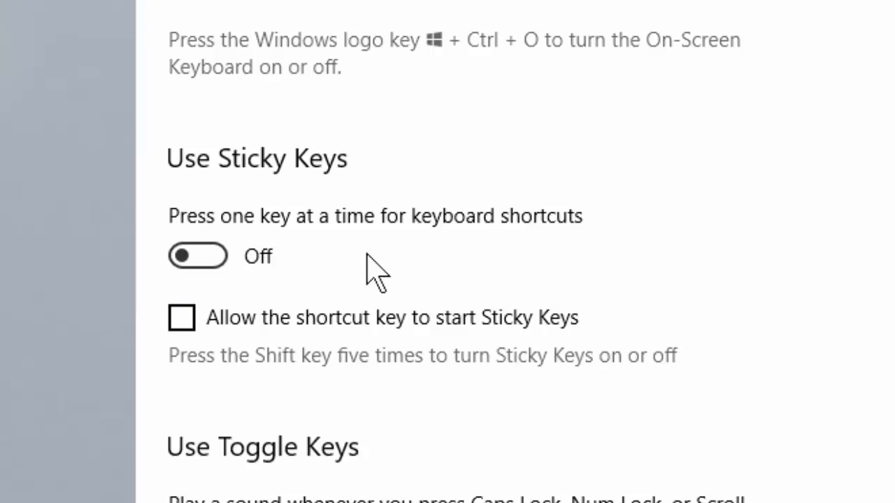
# Turn off the sound played when toggling keys from the keyboard
pyautogui.scroll(3)
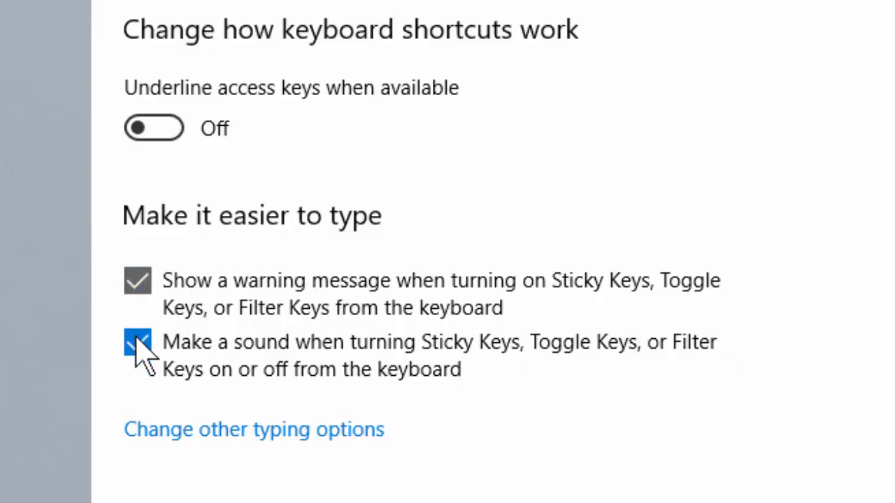
pyautogui.click(137, 341)
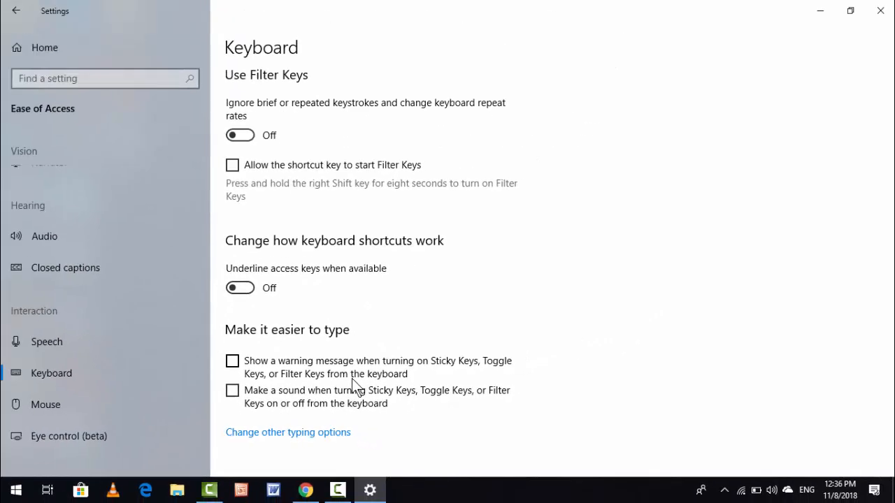
pyautogui.moveTo(881, 8)
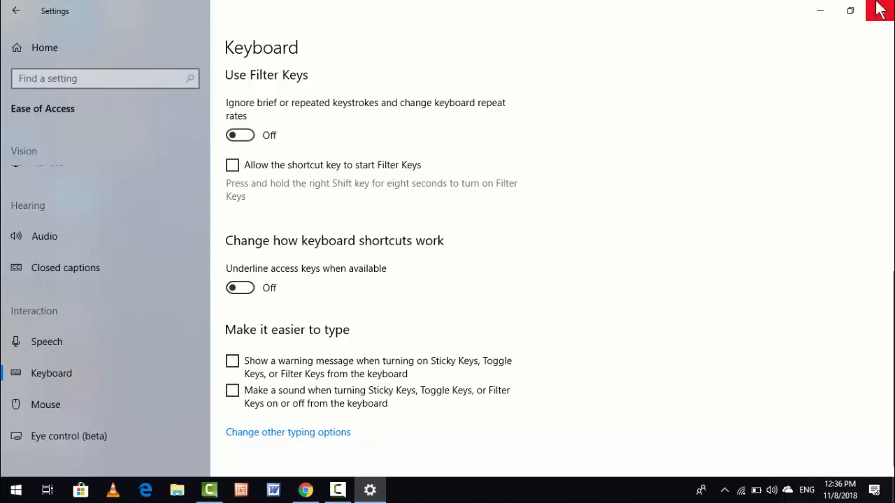
# Restore the Settings window from full screen and close it
pyautogui.click(850, 10)
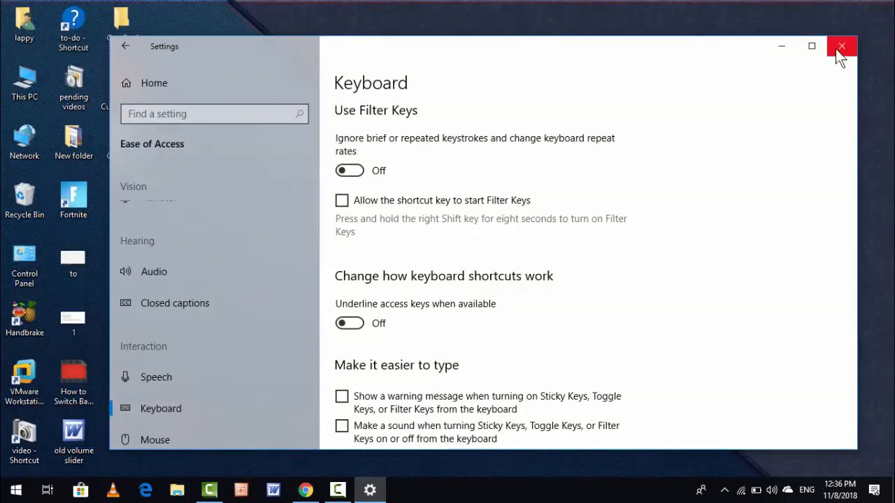
pyautogui.click(842, 46)
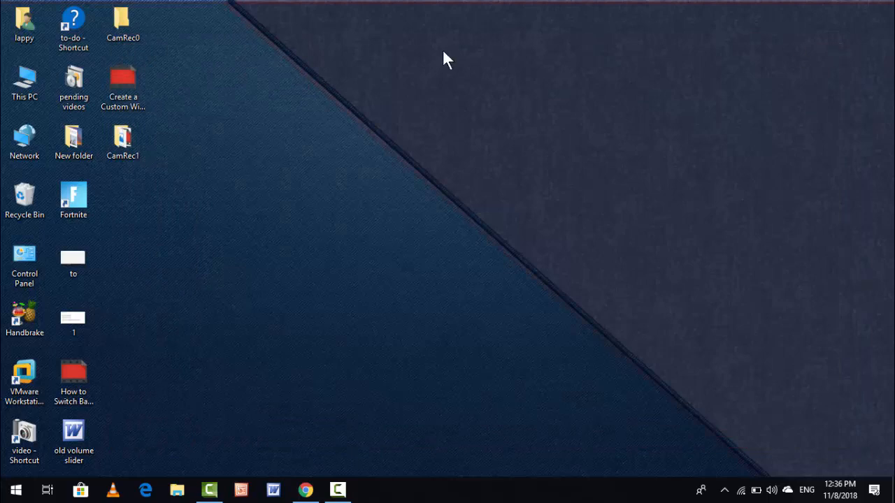